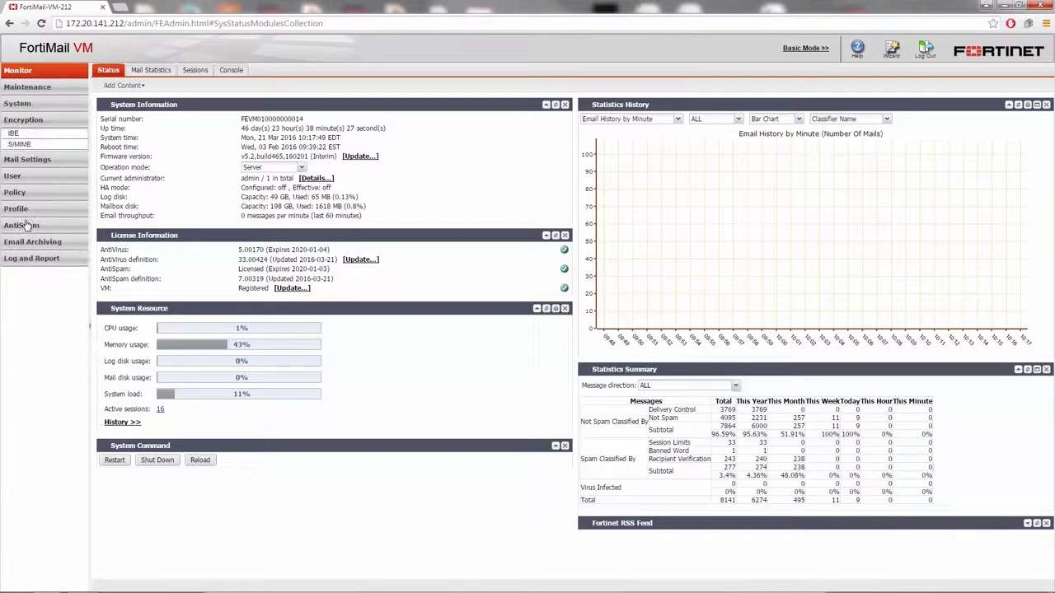
Step: Tick Enable IBE service in the Encryption > IBE settings
click(13, 133)
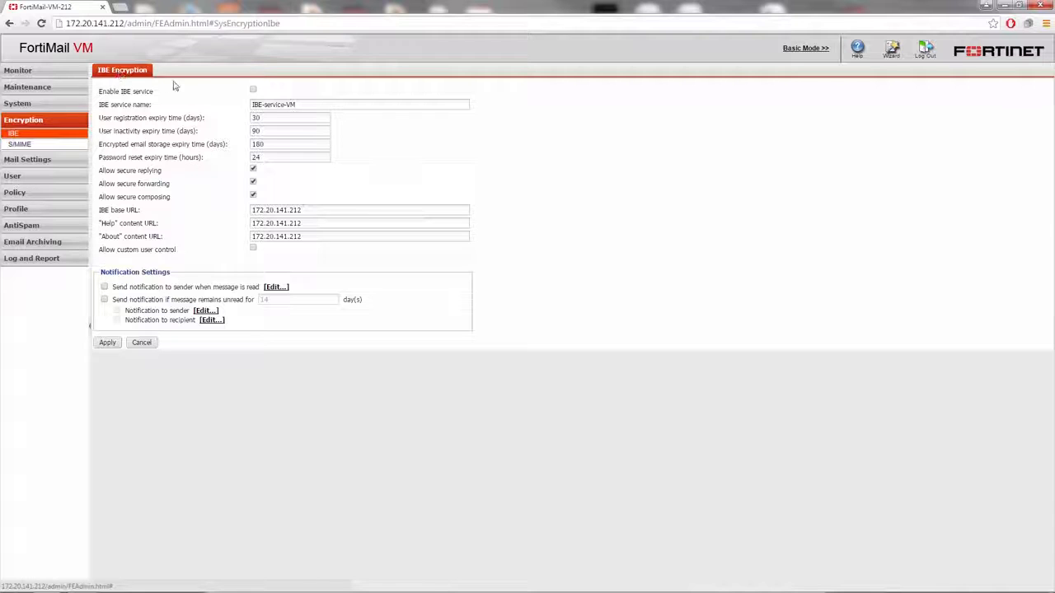
click(253, 89)
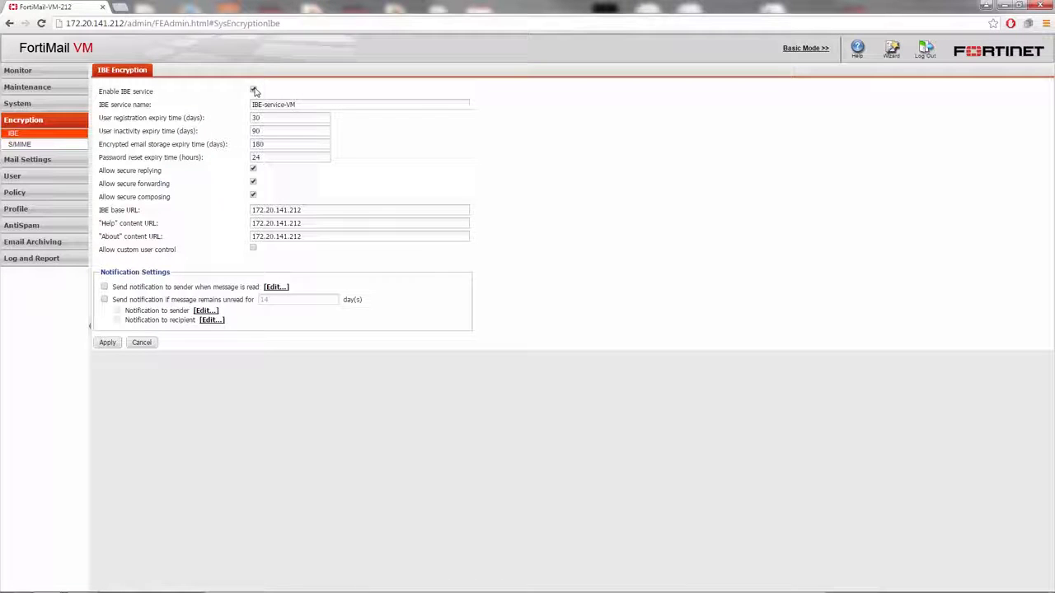
click(253, 89)
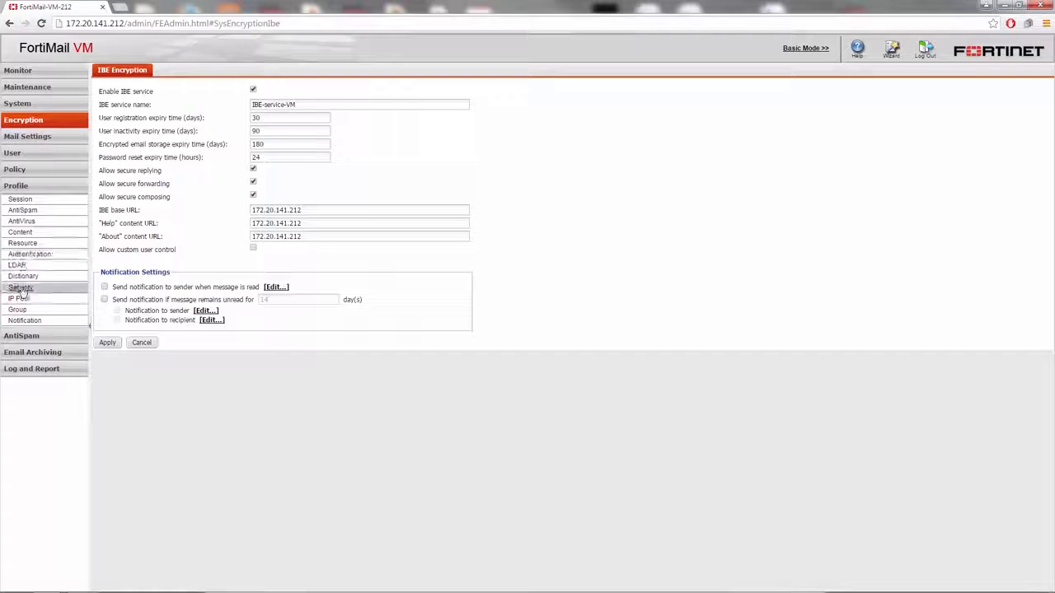
Step: Start a new profile from the Encryption tab of Profile > Security
click(20, 288)
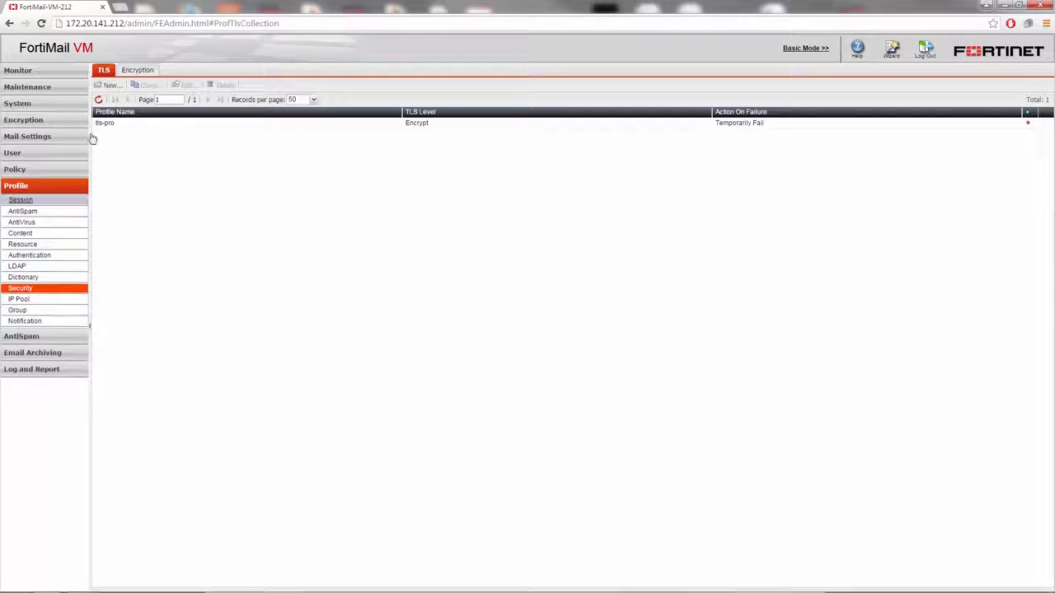
click(137, 70)
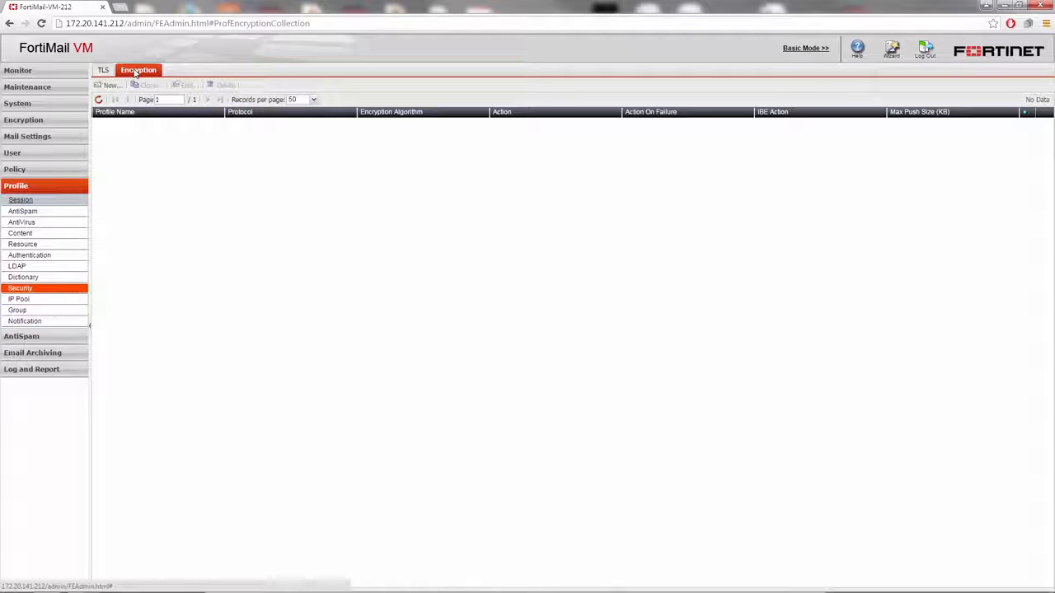
click(108, 85)
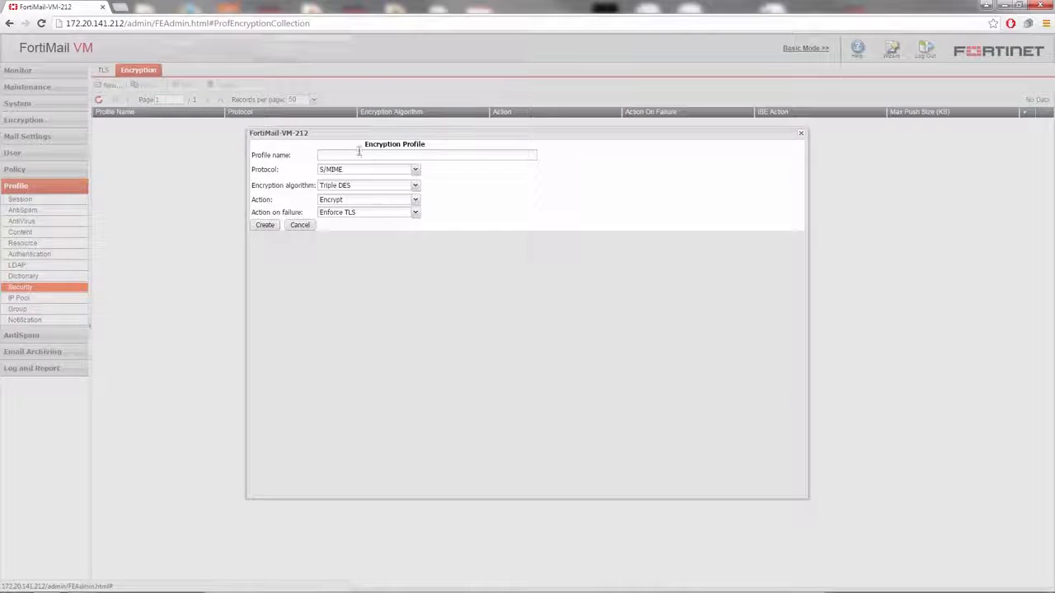
Step: Enter 'Sensitive' as the profile name and select IBE as the protocol
text(Smil)
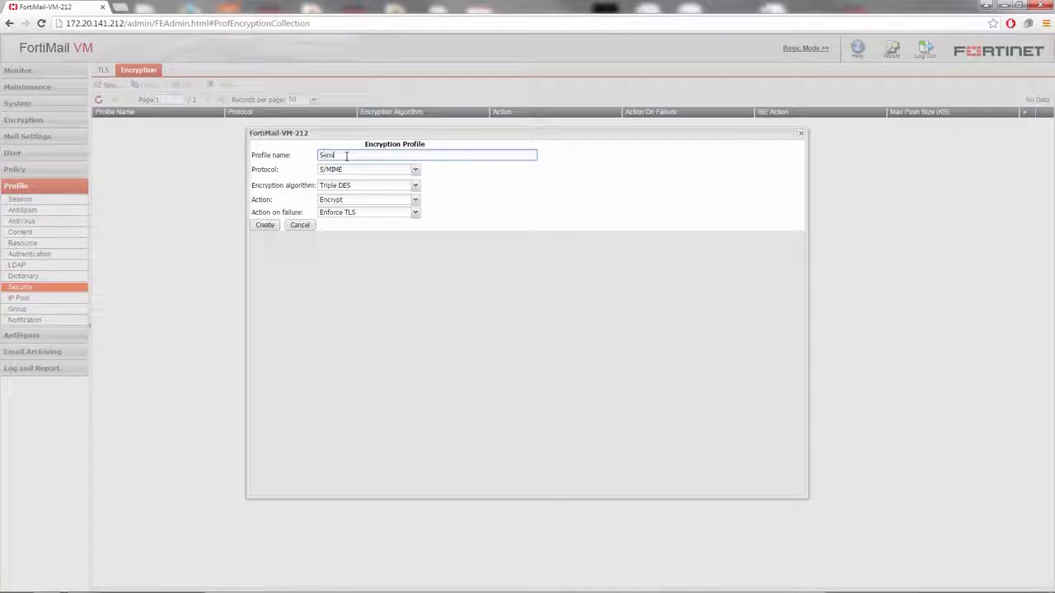
text(Sensitive)
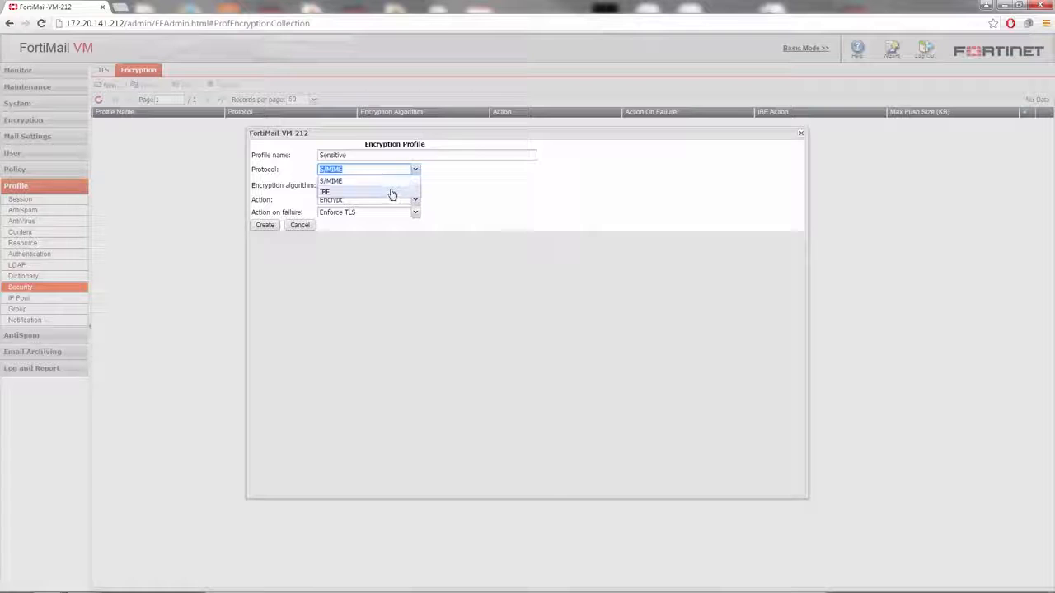
click(324, 192)
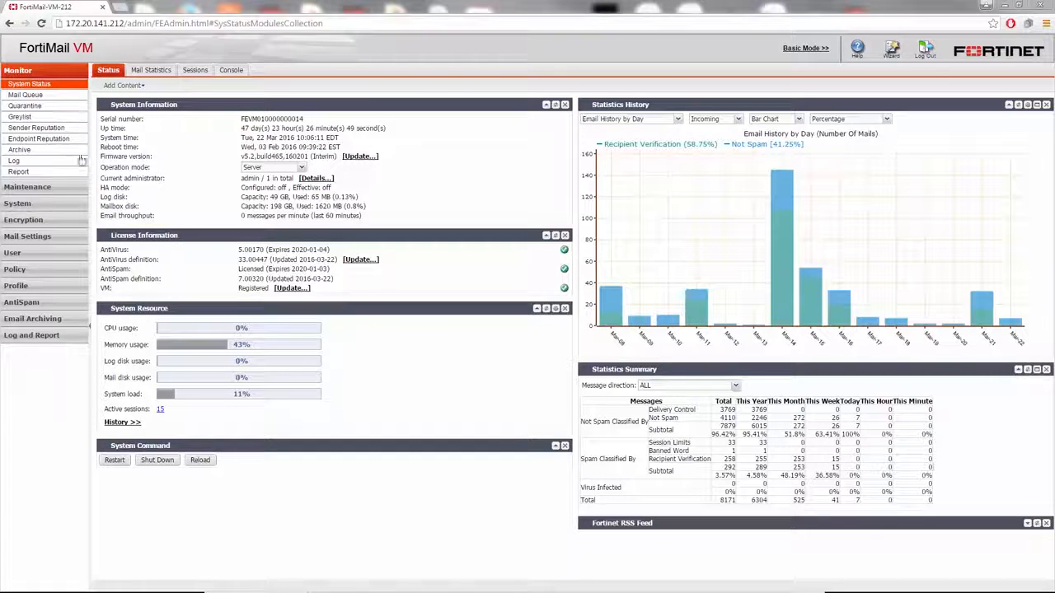
Step: Expand Policy and go to the Access Control rules
click(15, 169)
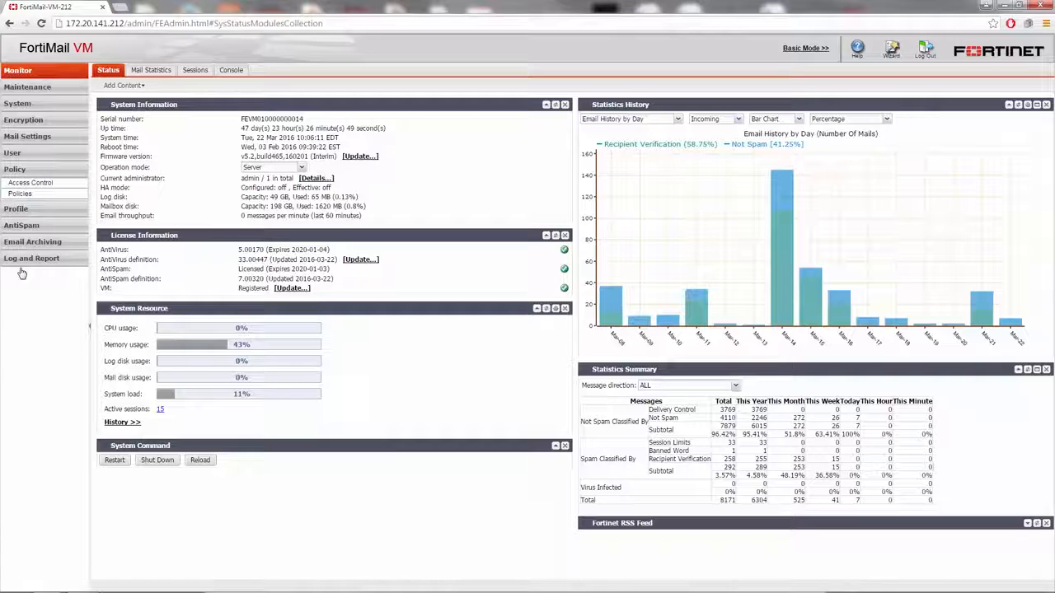
click(31, 182)
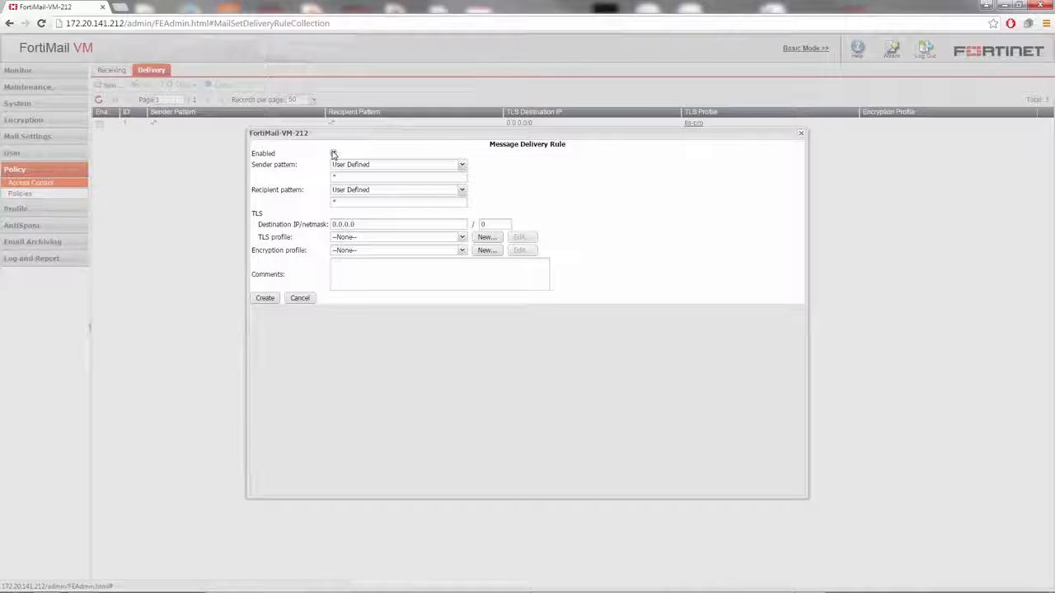
Step: Enable the delivery rule, set its encryption profile to Sensitive, and save it
click(461, 164)
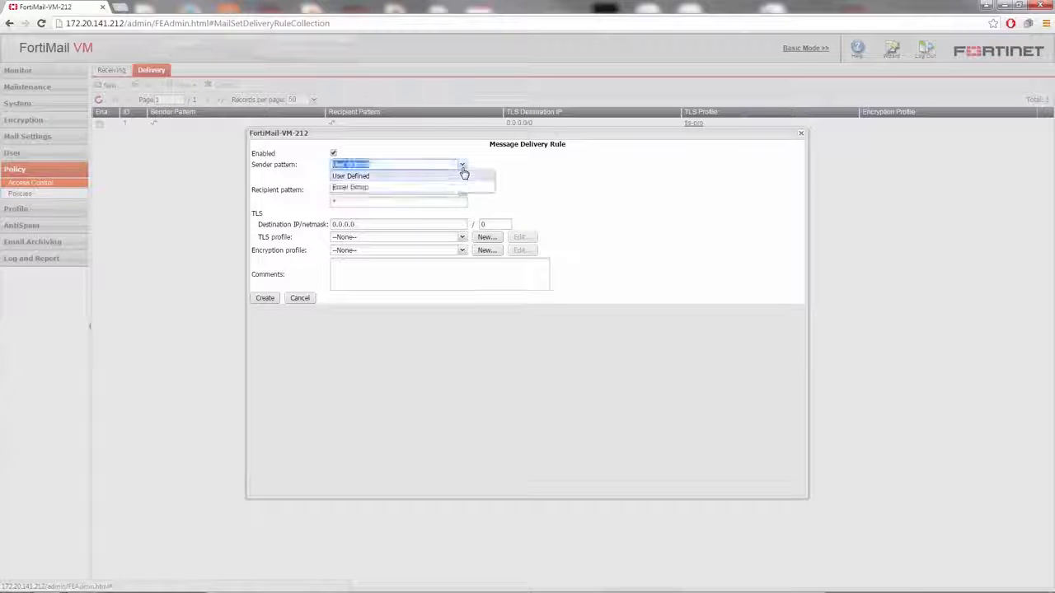
click(350, 175)
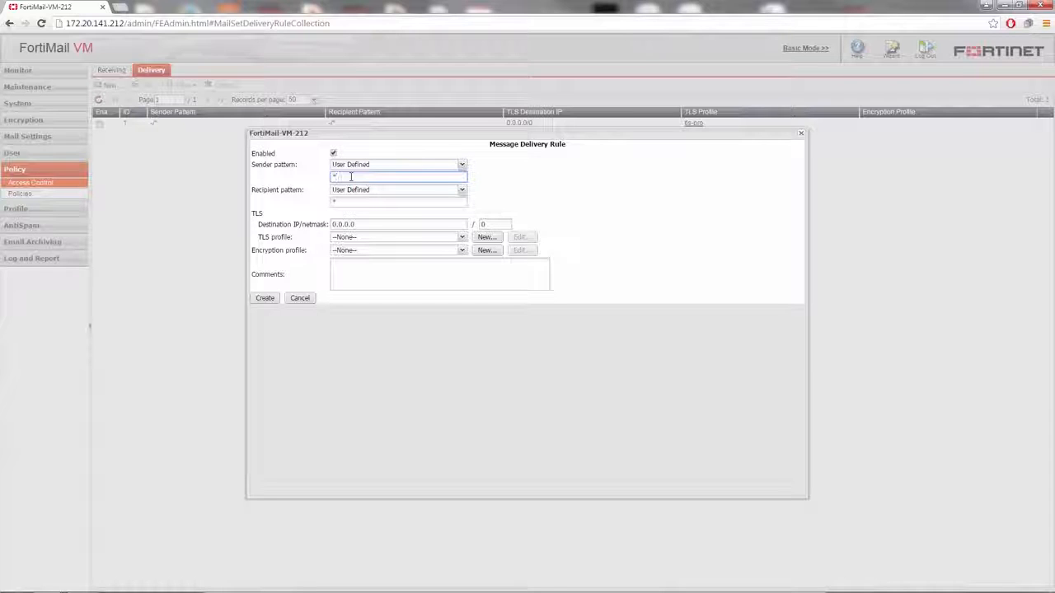
click(461, 250)
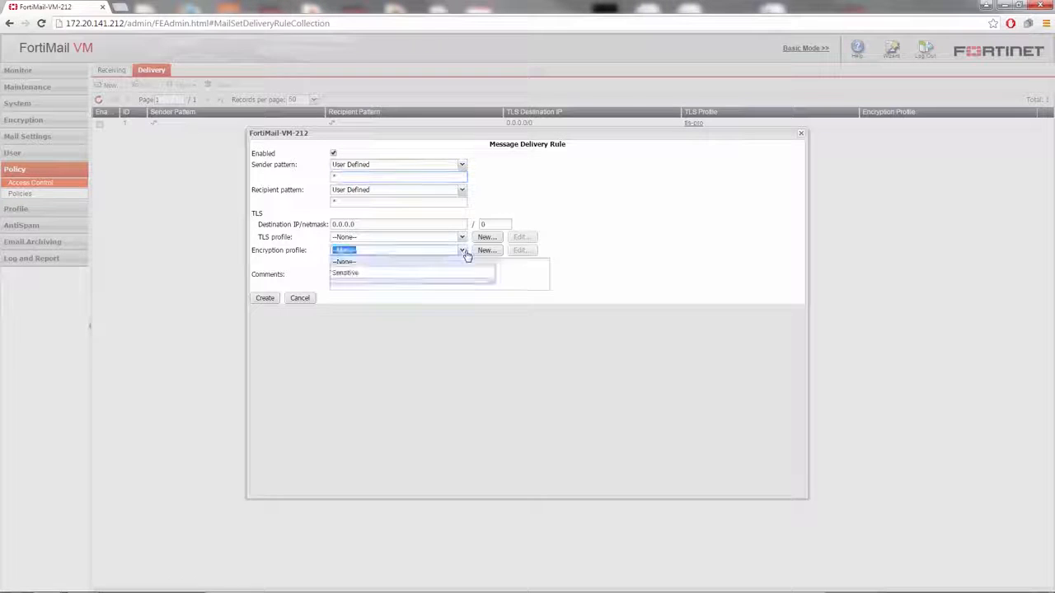
click(345, 273)
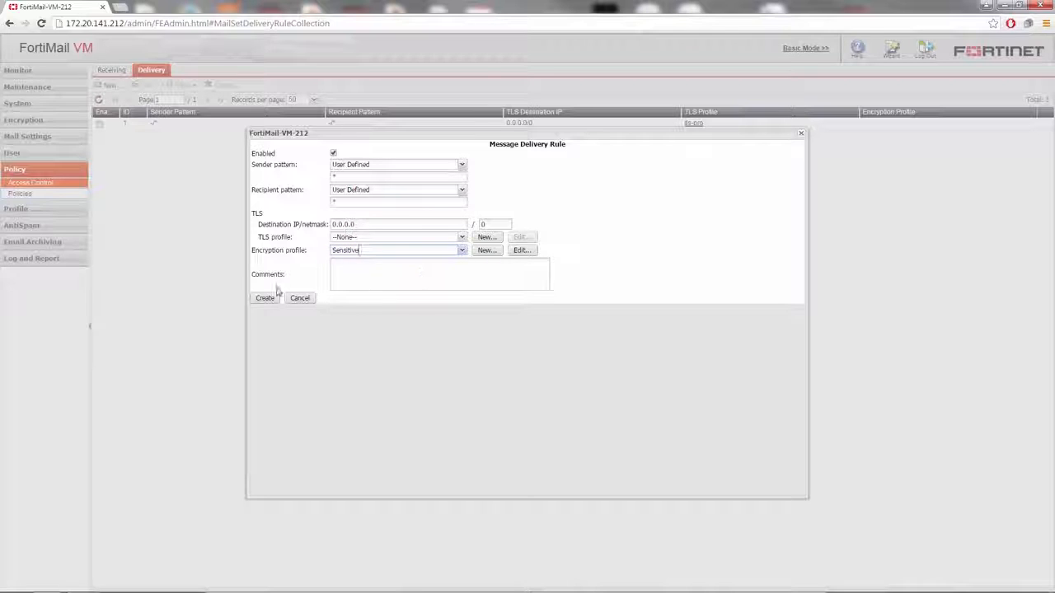
click(20, 194)
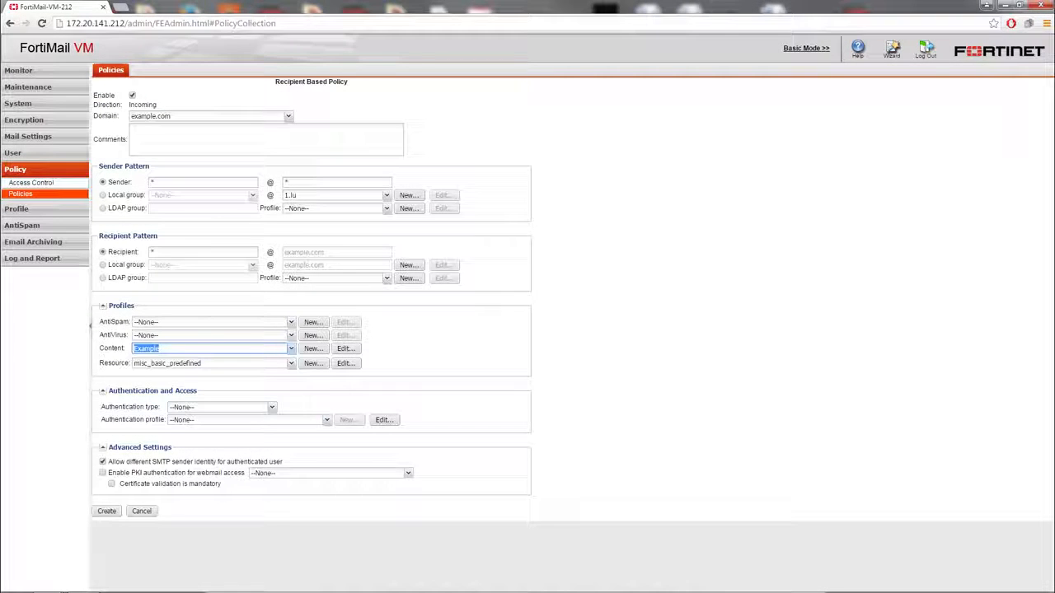